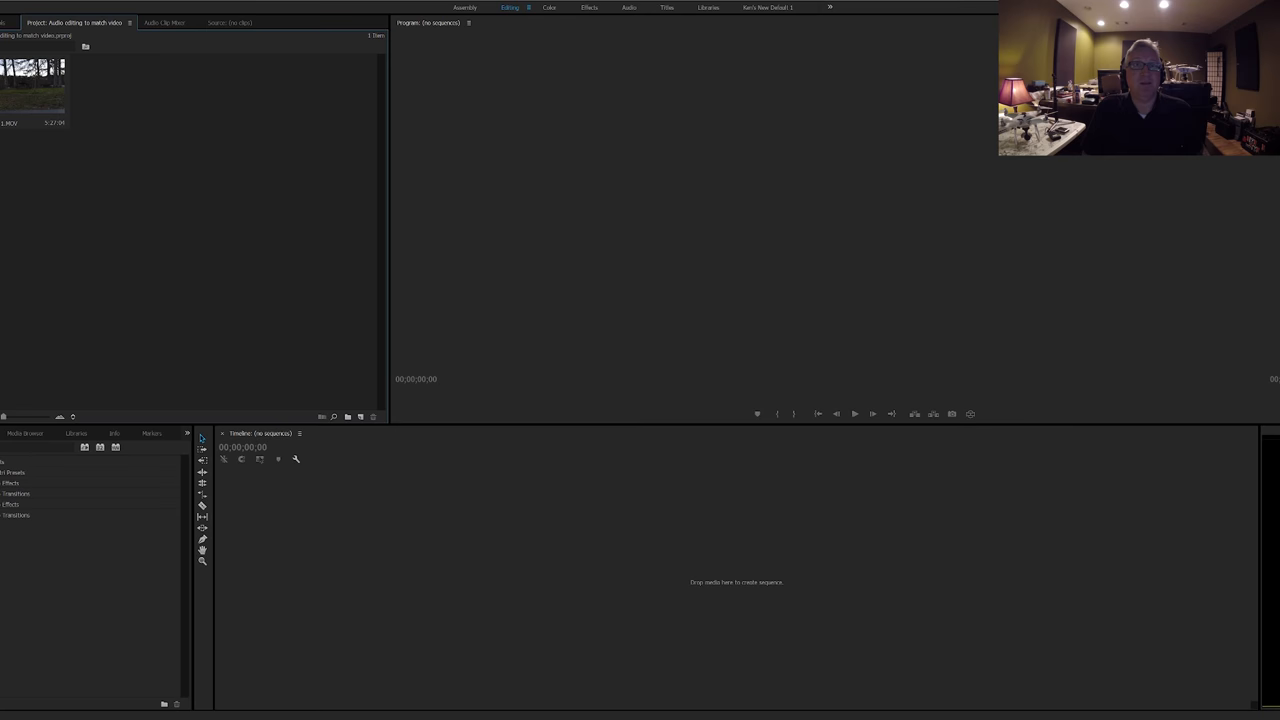
Preview Lake Sunset 1.MOV in the Source monitor.
{"action": "double_click", "coordinate": [35, 85]}
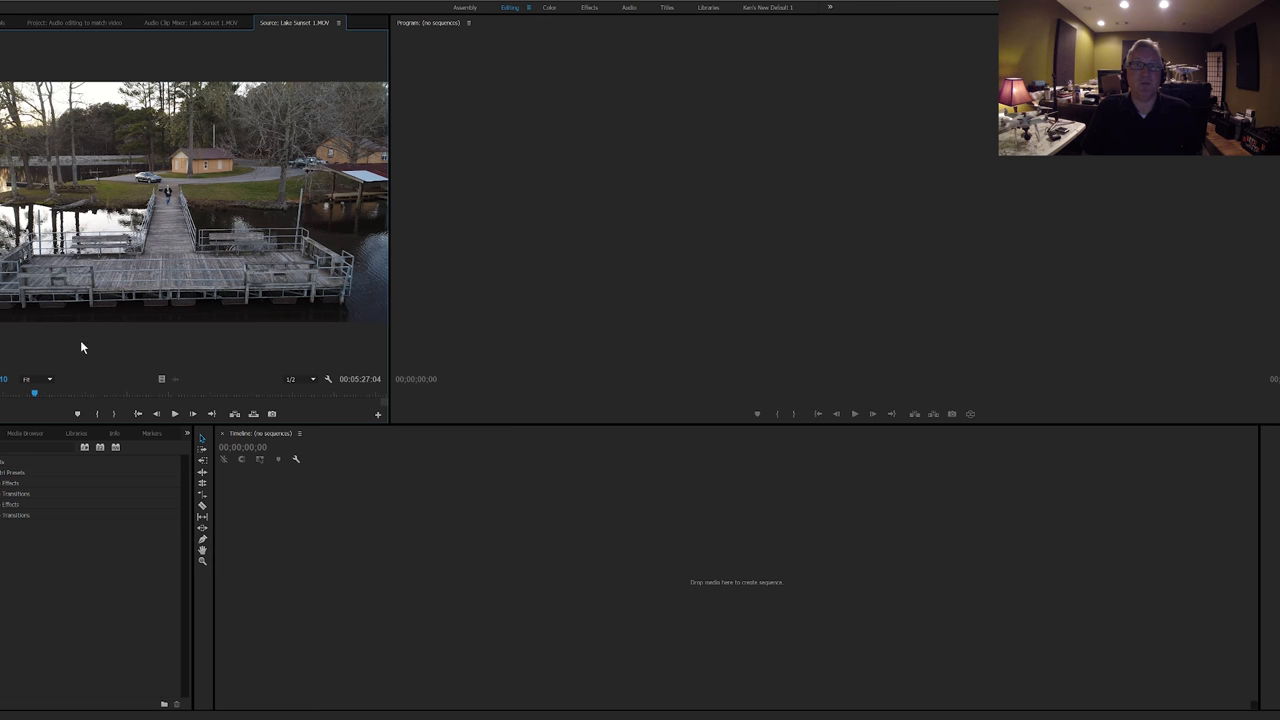
{"action": "mouse_move", "coordinate": [37, 396]}
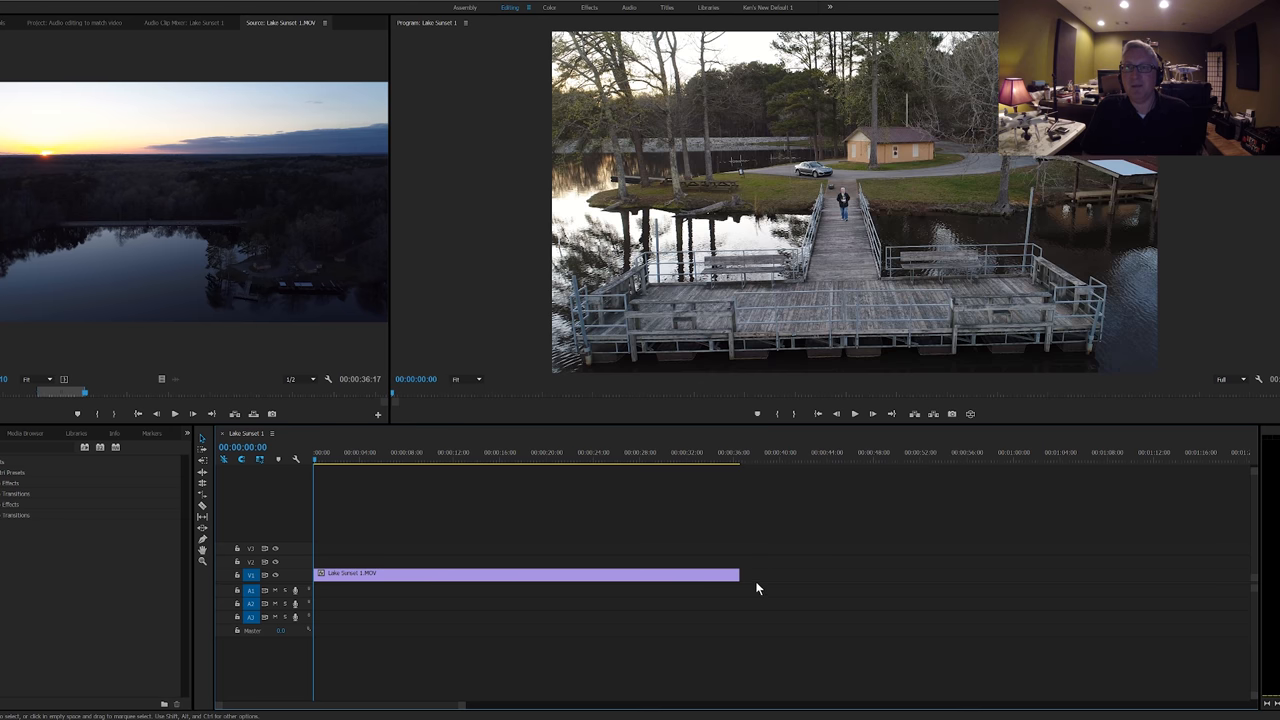
Extend the drone clip on V1 to about 00:00:40 and bring up the window switcher.
{"action": "left_click_drag", "start_coordinate": [738, 573], "coordinate": [755, 573]}
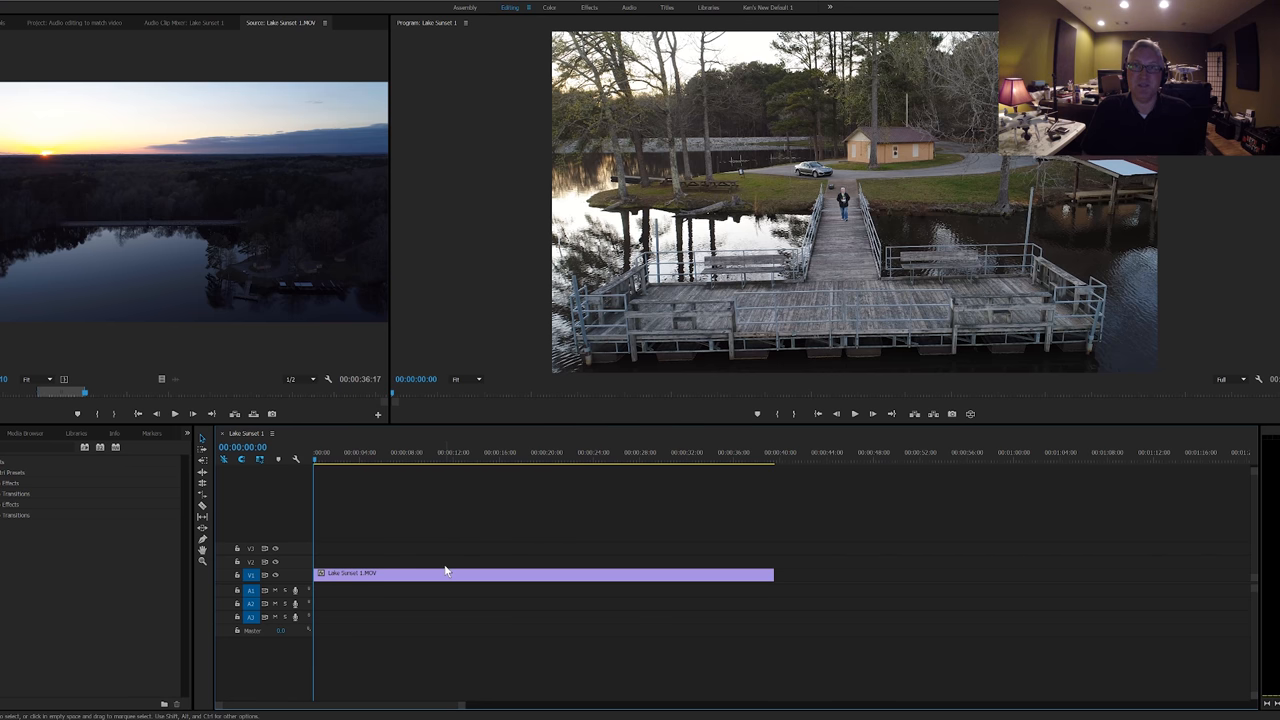
{"action": "key", "text": "alt+tab"}
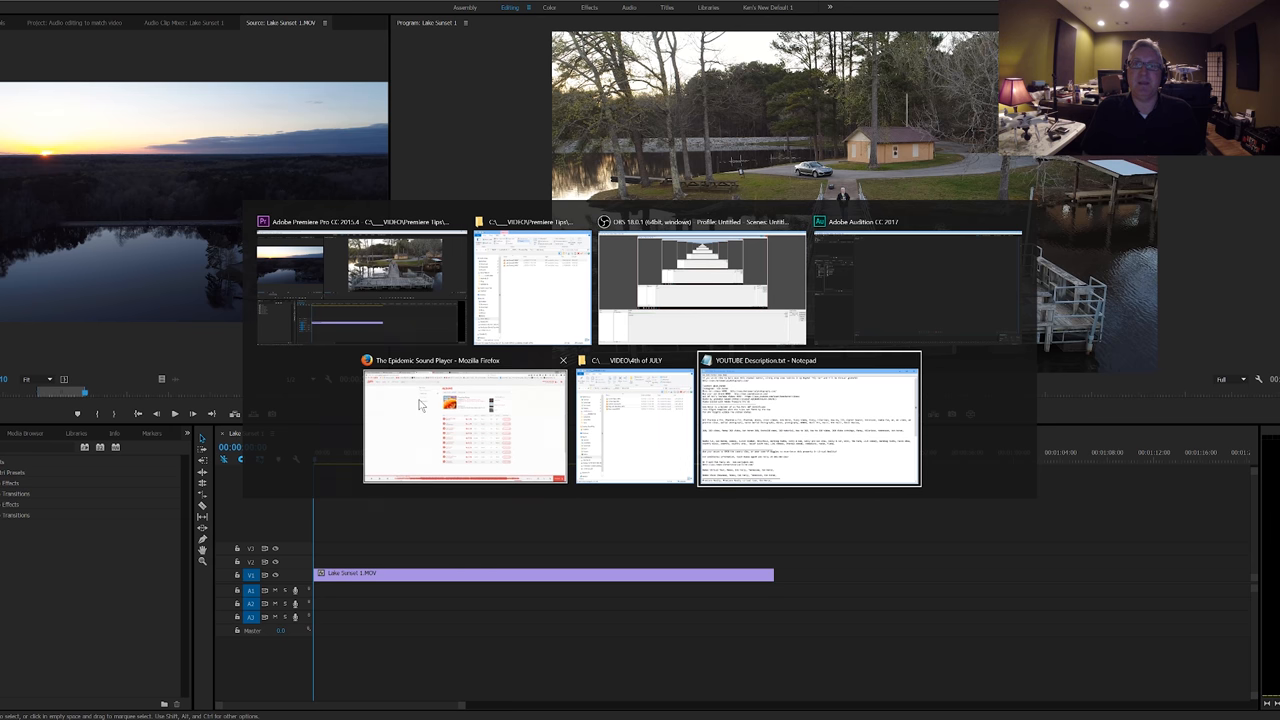
In Firefox, filter Epidemic Sound's albums to the Motivational & Inspiring category.
{"action": "left_click", "coordinate": [464, 425]}
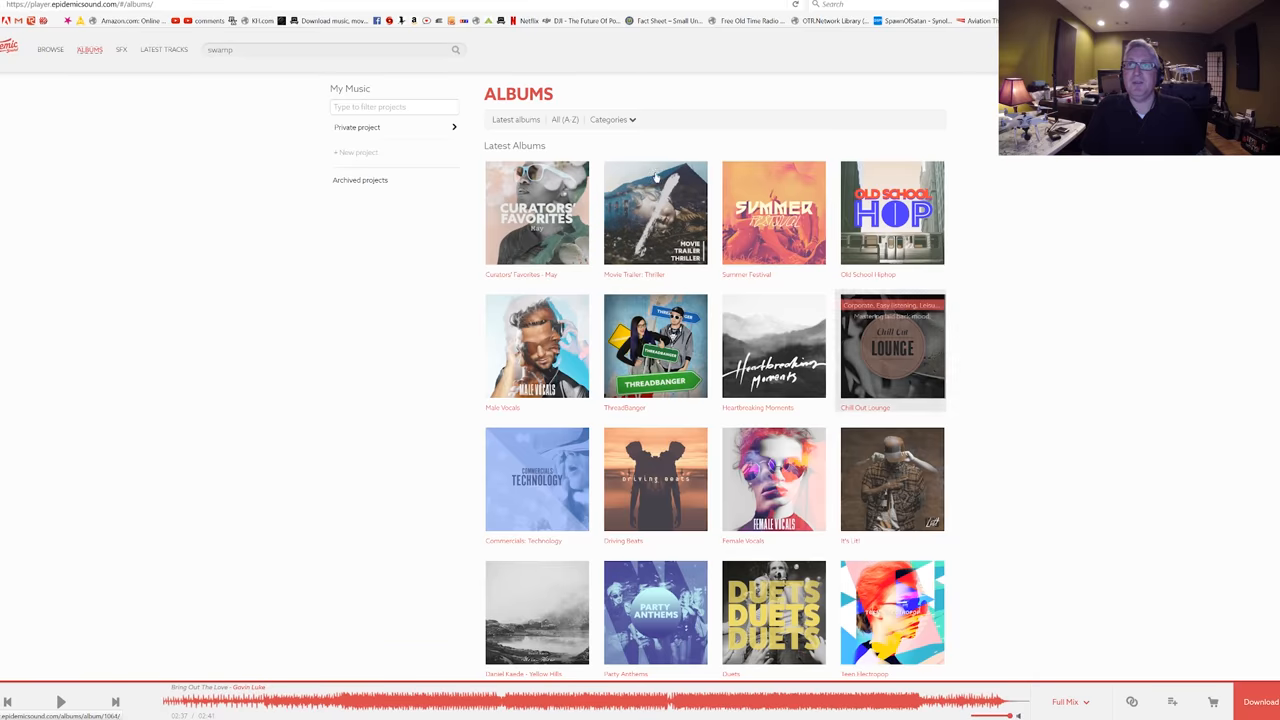
{"action": "left_click", "coordinate": [608, 119]}
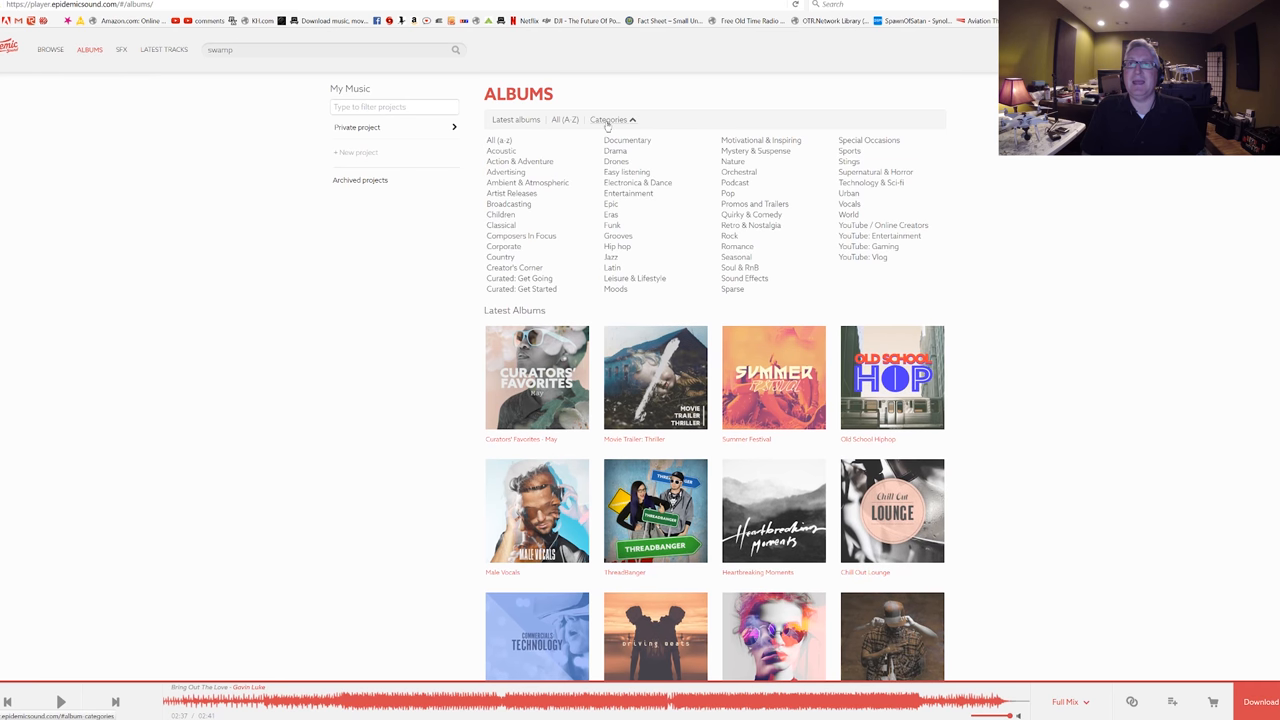
{"action": "mouse_move", "coordinate": [725, 140]}
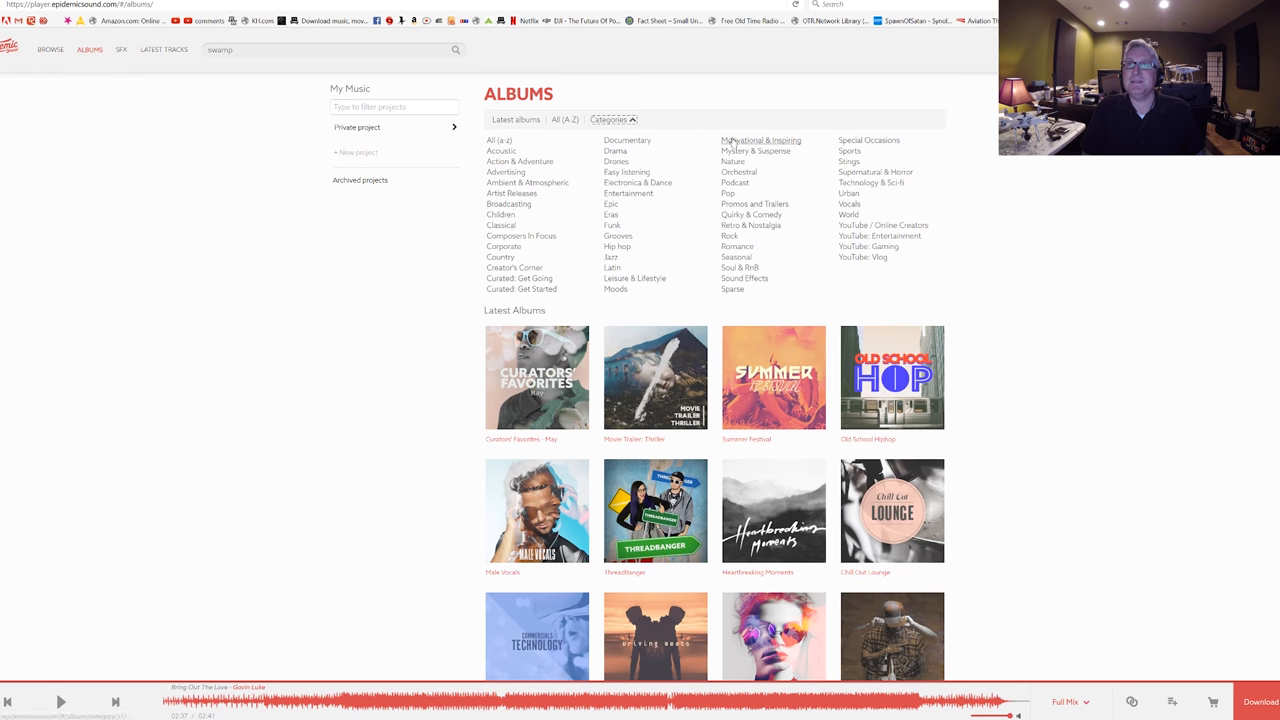
{"action": "left_click", "coordinate": [761, 140]}
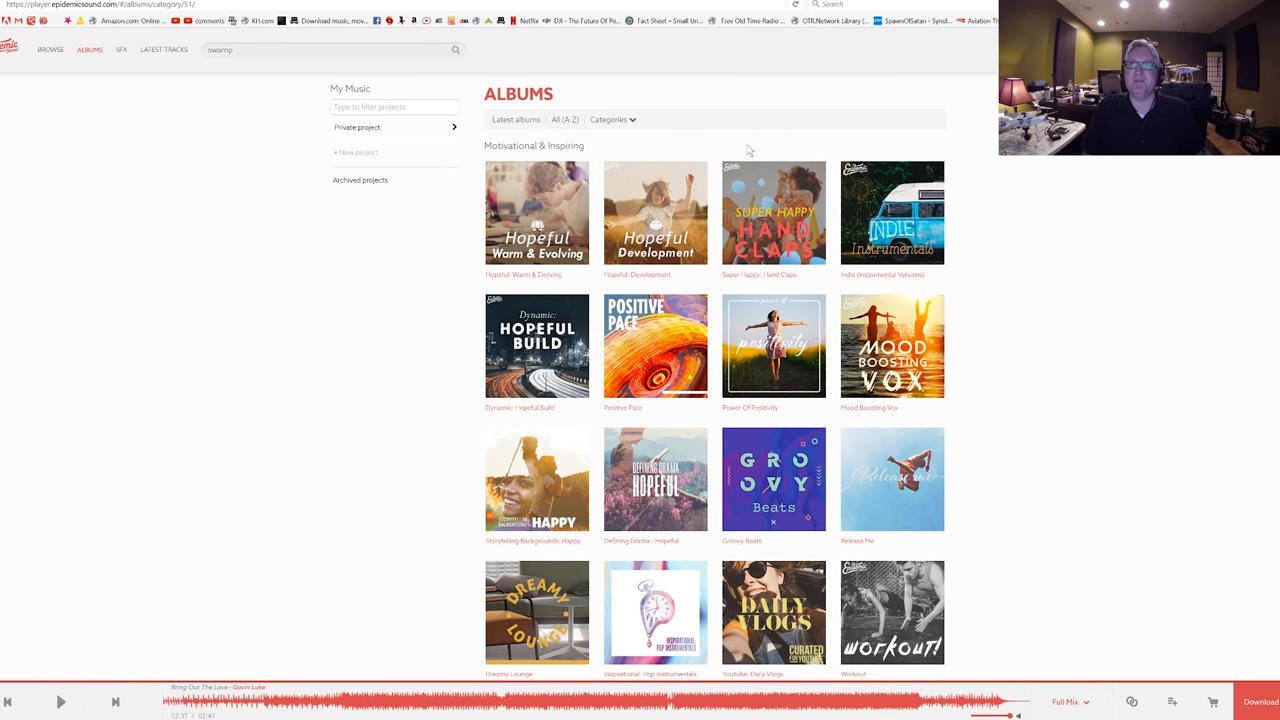
{"action": "mouse_move", "coordinate": [671, 347]}
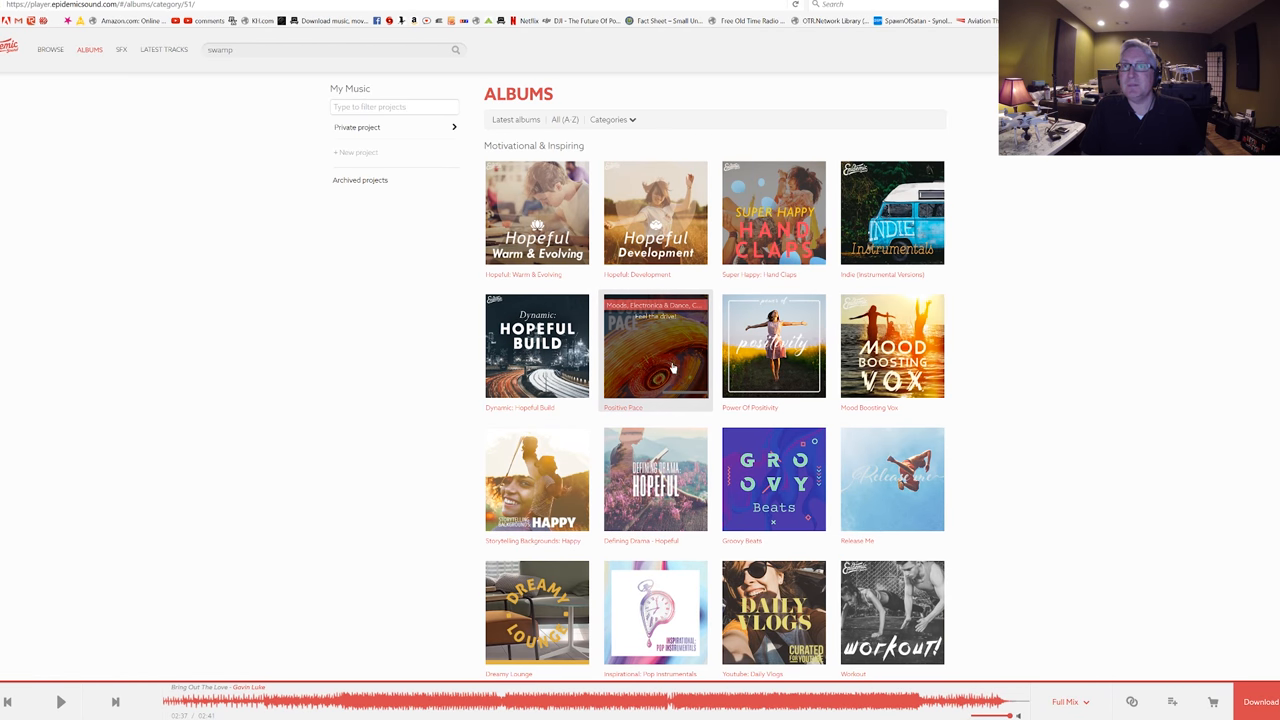
Download Tiny Fast Vehicle from the Positive Pace album.
{"action": "left_click", "coordinate": [655, 347]}
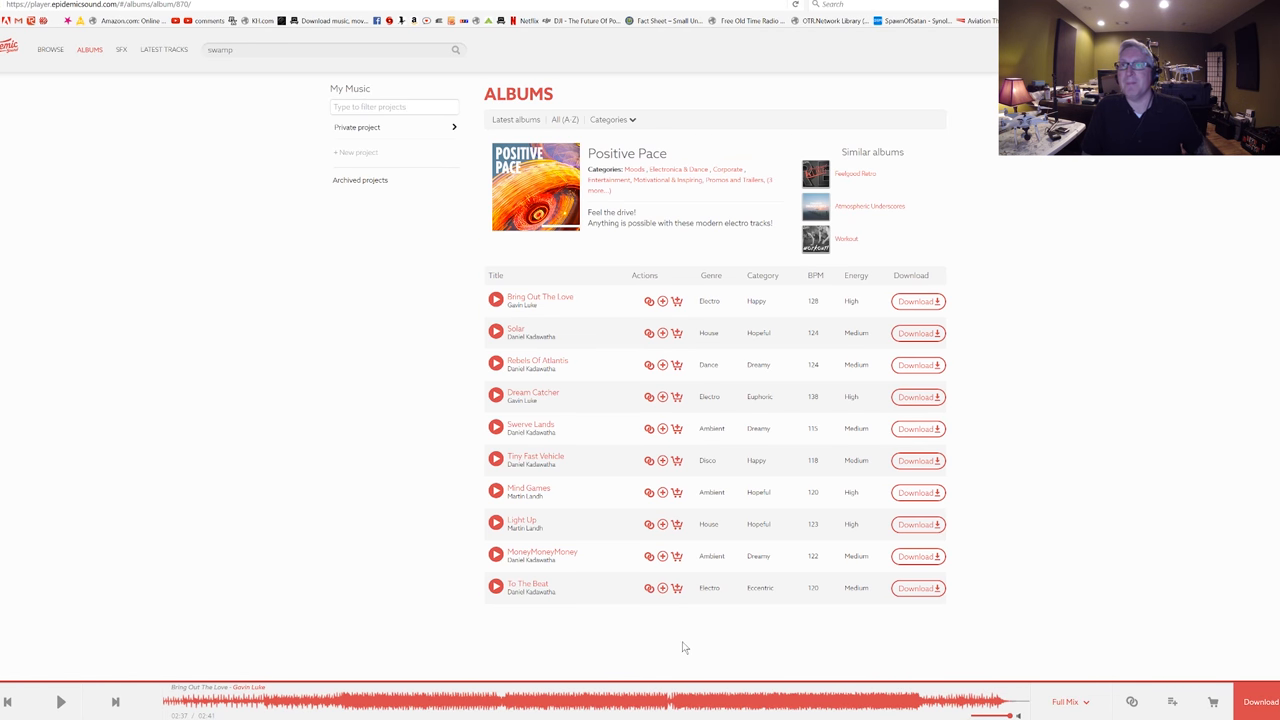
{"action": "left_click", "coordinate": [493, 458]}
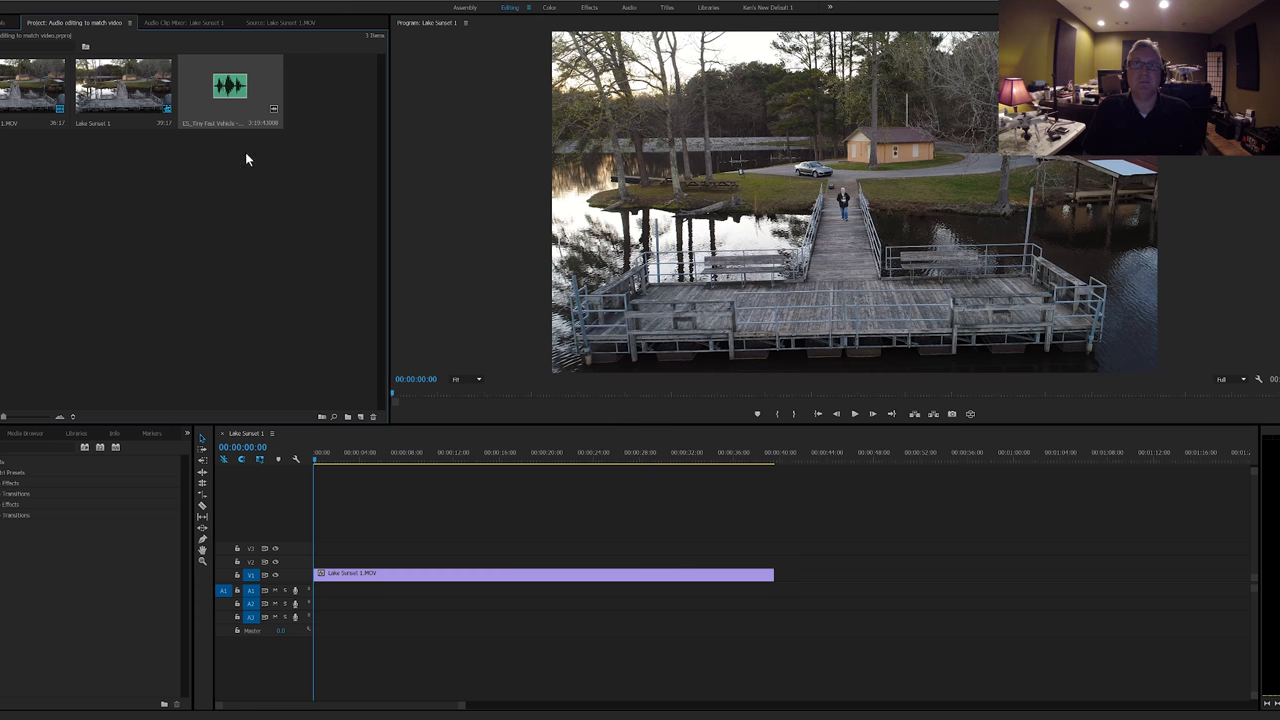
Place the Tiny Fast Vehicle music on track A1 beneath the Lake Sunset 1 clip.
{"action": "left_click_drag", "start_coordinate": [230, 85], "coordinate": [400, 592]}
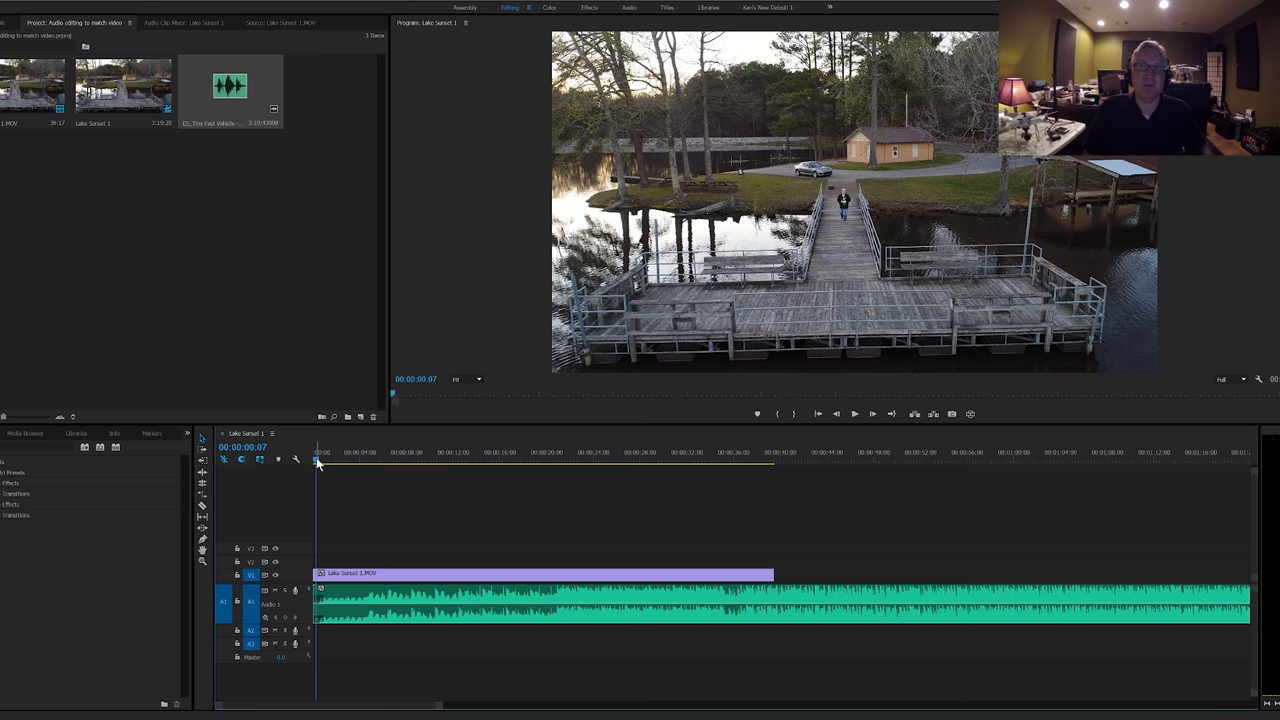
{"action": "left_click", "coordinate": [854, 414]}
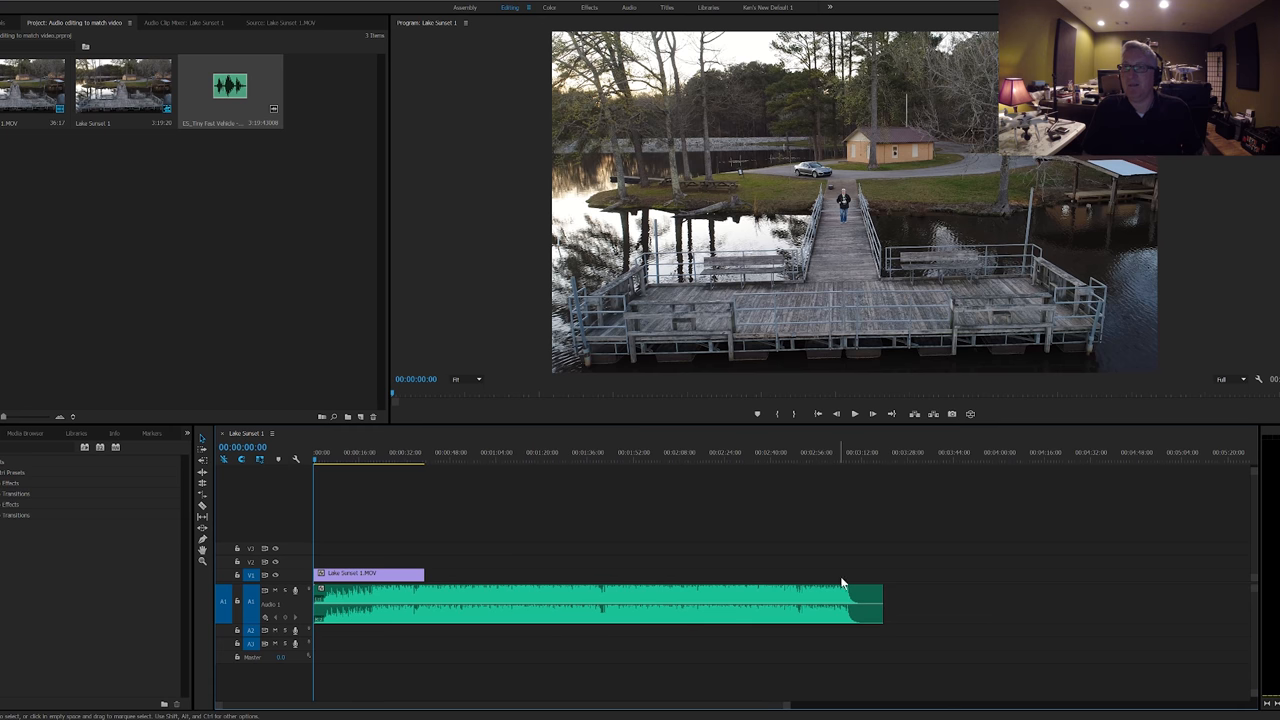
{"action": "mouse_move", "coordinate": [390, 607]}
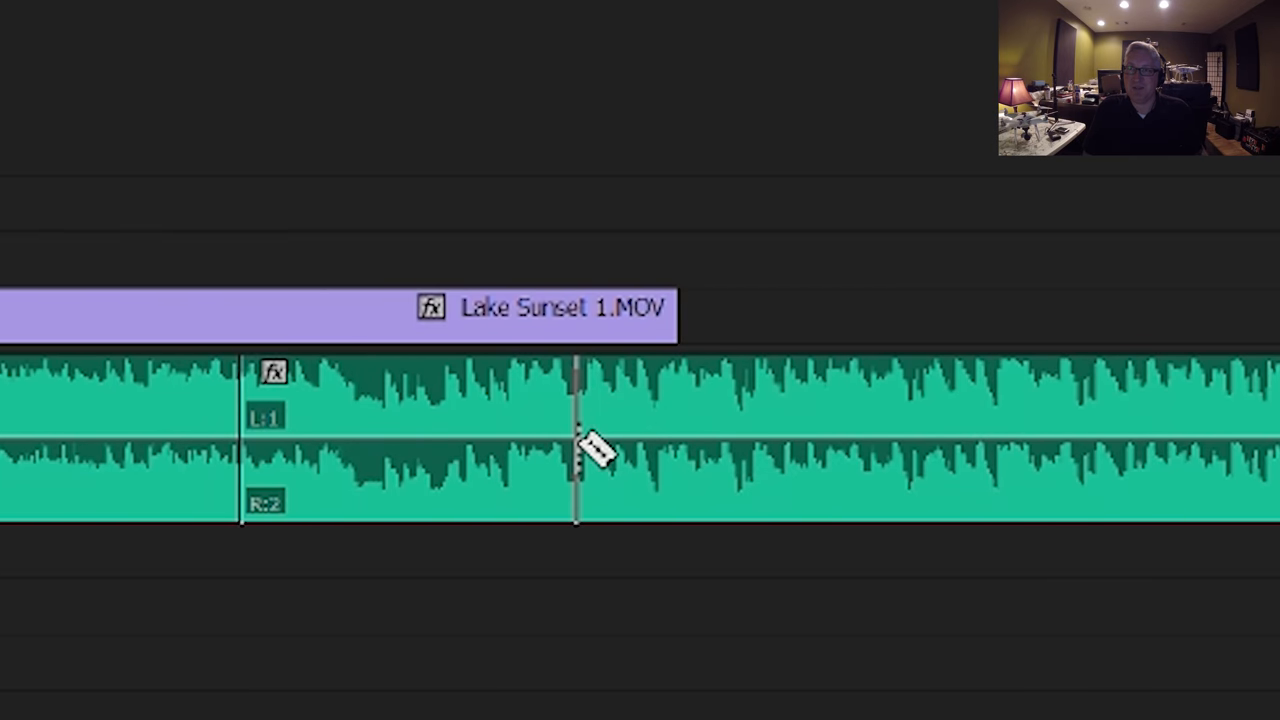
Bring up the actions menu for the split Tiny Fast Vehicle music clip.
{"action": "right_click", "coordinate": [595, 445]}
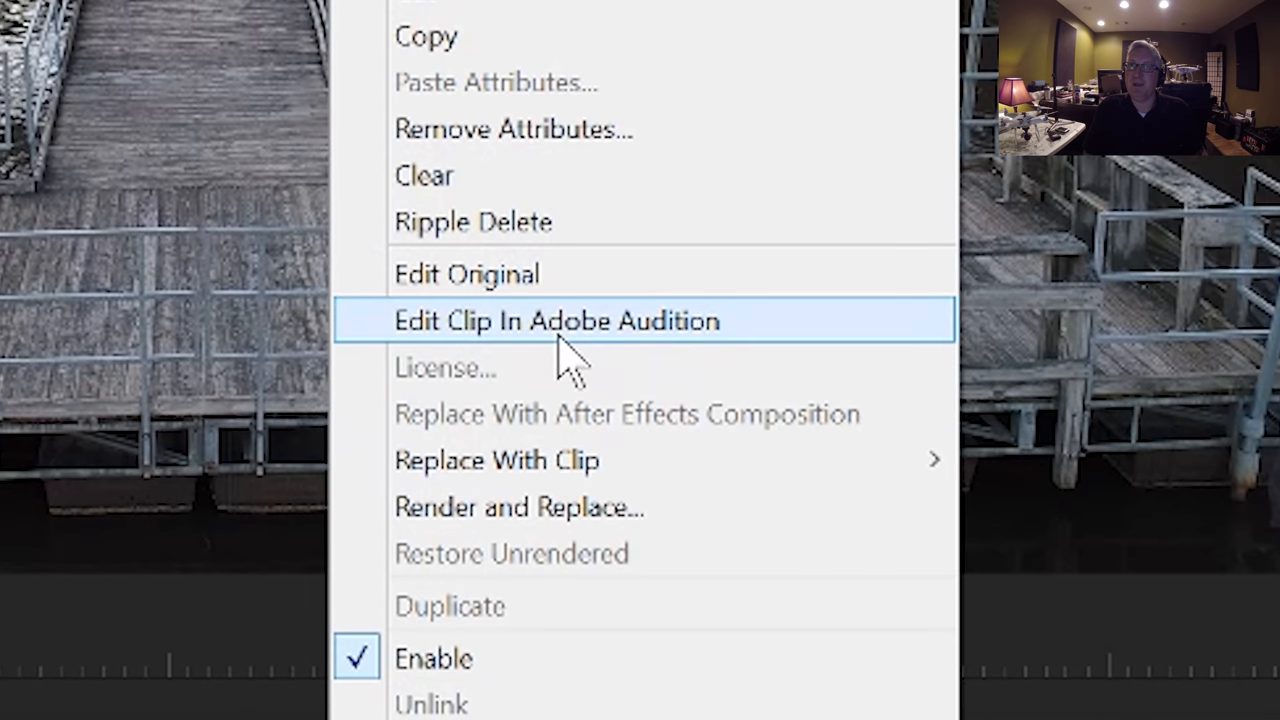
Send the music clip to Adobe Audition and bring the song's ending into view.
{"action": "left_click", "coordinate": [556, 321]}
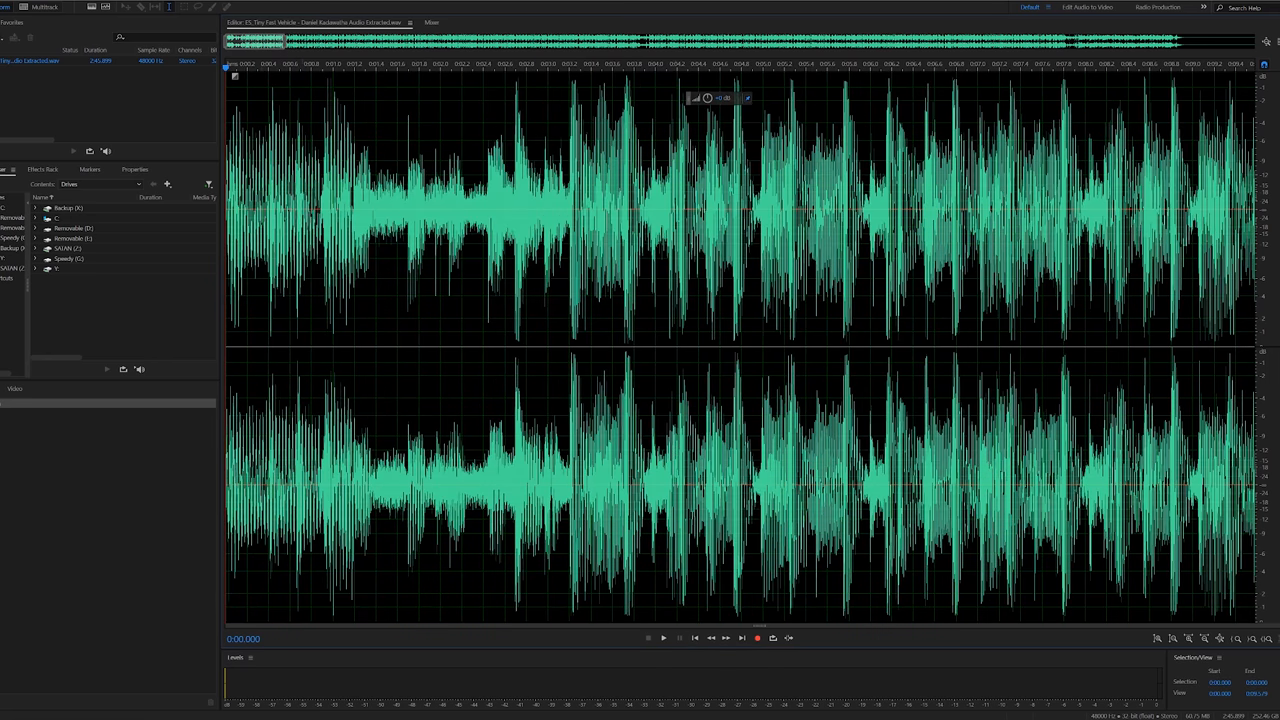
{"action": "left_click", "coordinate": [664, 640]}
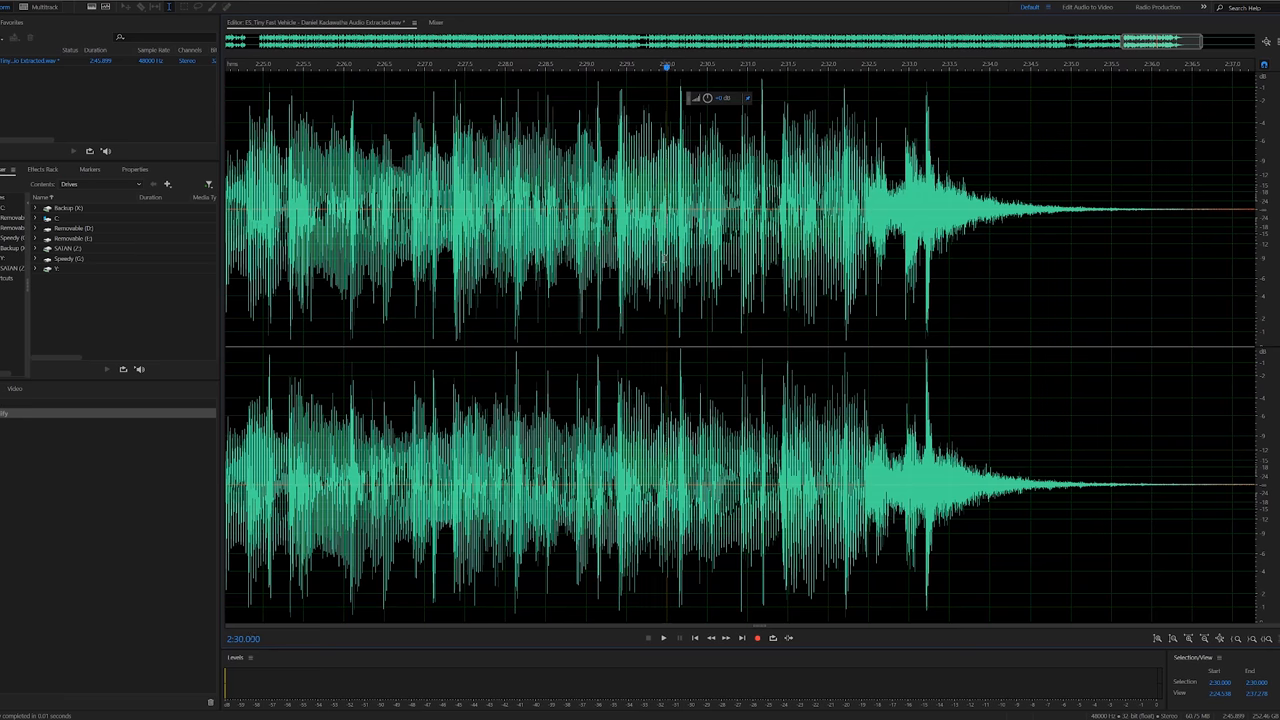
Select a short stretch of the waveform, then return to the song's closing hit.
{"action": "left_click", "coordinate": [660, 639]}
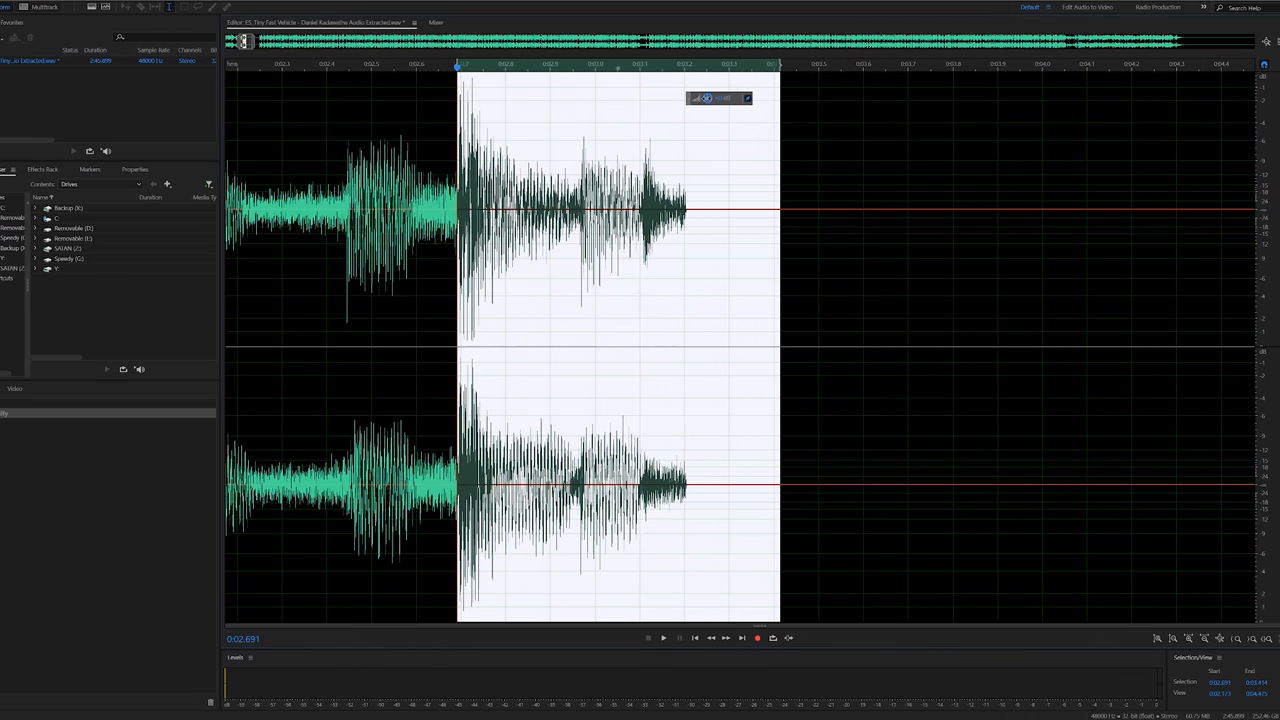
{"action": "left_click", "coordinate": [661, 638]}
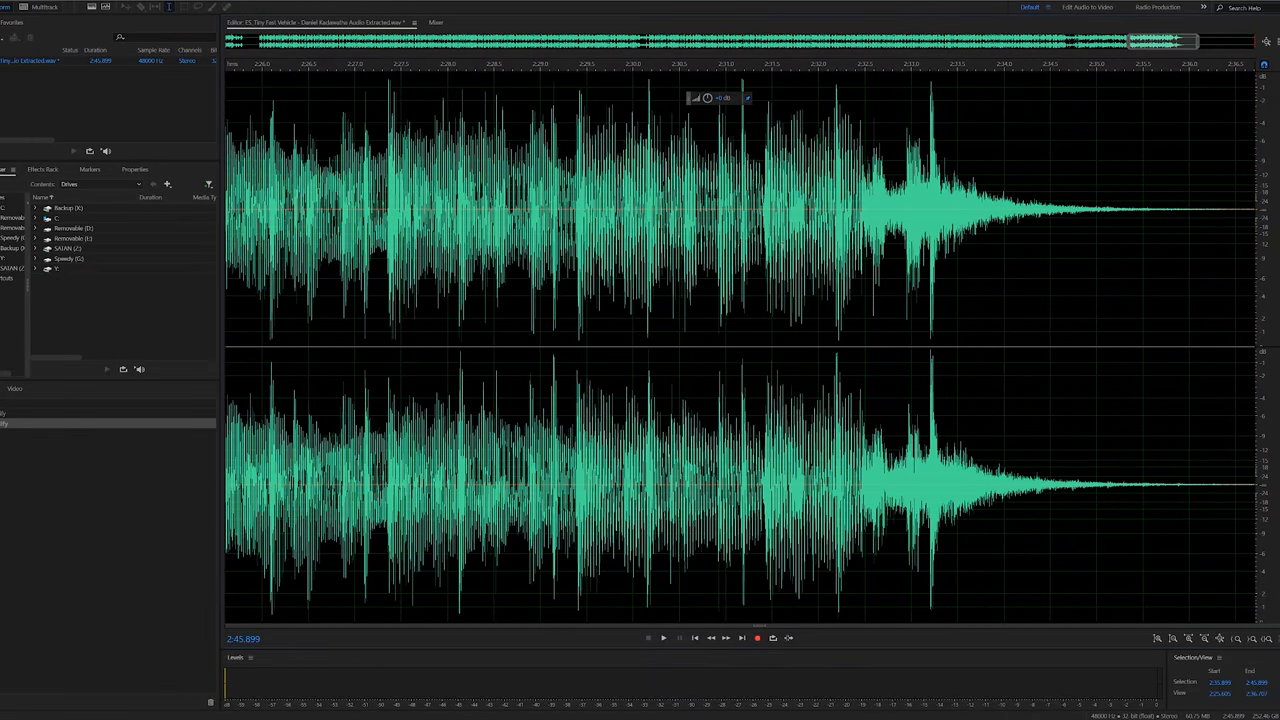
Select Tiny Fast Vehicle's closing hit and fade-out and use Copy To New.
{"action": "left_click", "coordinate": [660, 639]}
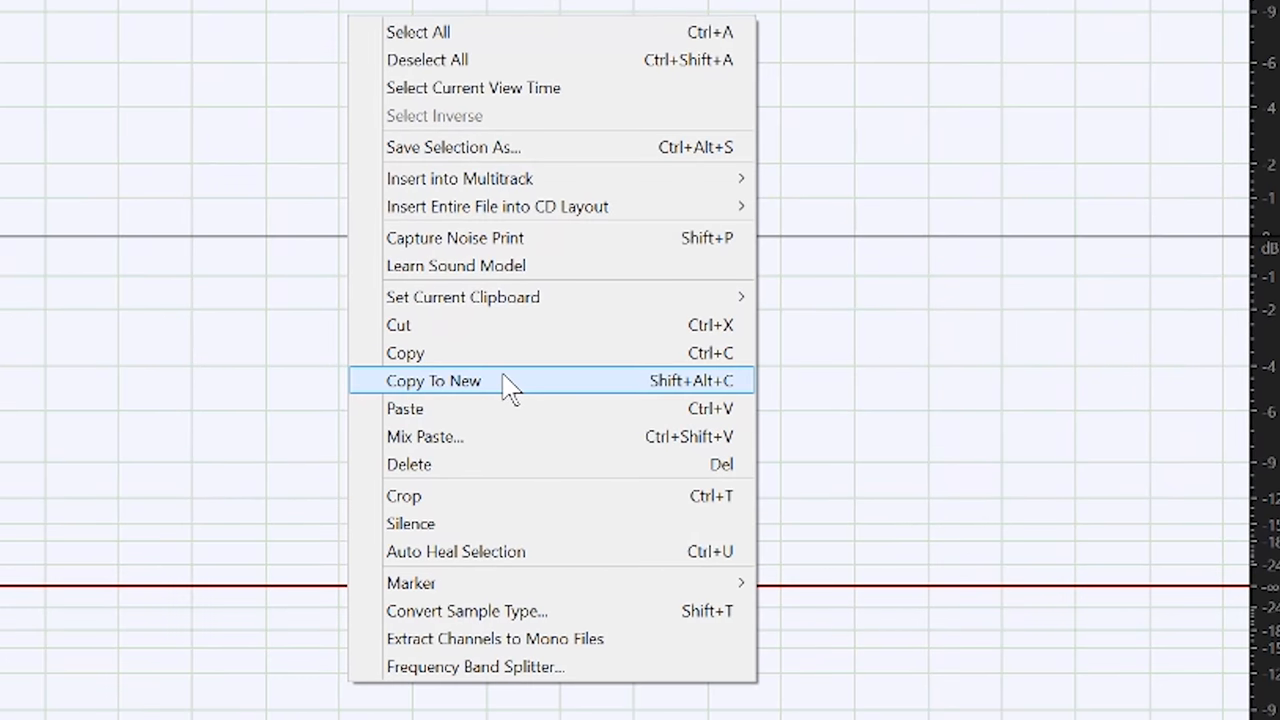
{"action": "left_click", "coordinate": [433, 381]}
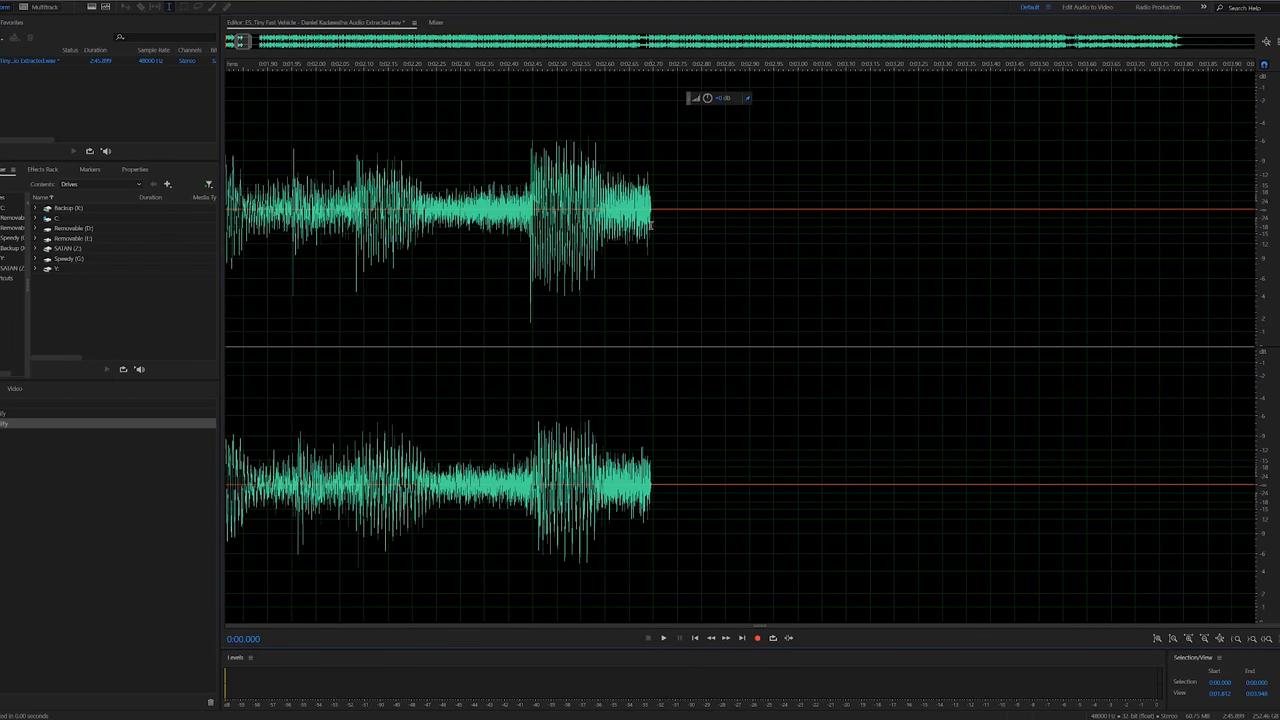
{"action": "right_click", "coordinate": [652, 230]}
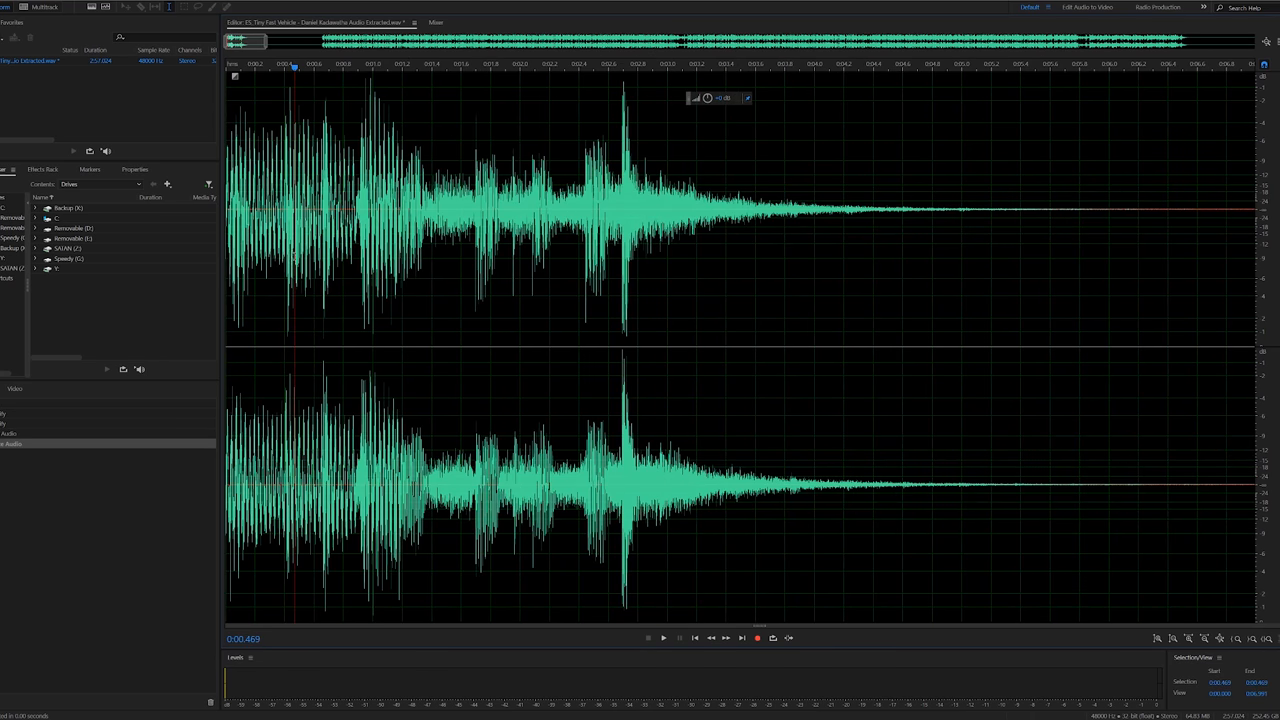
{"action": "left_click", "coordinate": [660, 638]}
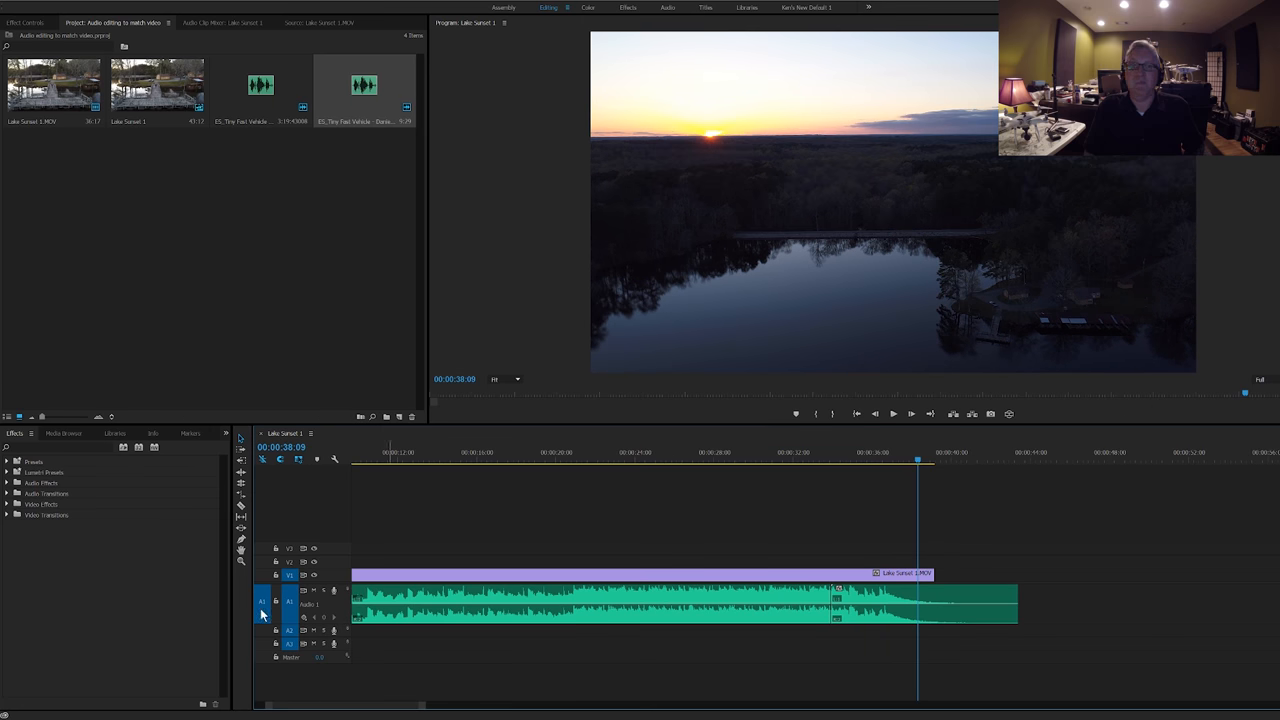
Trim the Lake Sunset 1.MOV end back to the music's last hit, duration 00:00:36:19.
{"action": "left_click", "coordinate": [7, 535]}
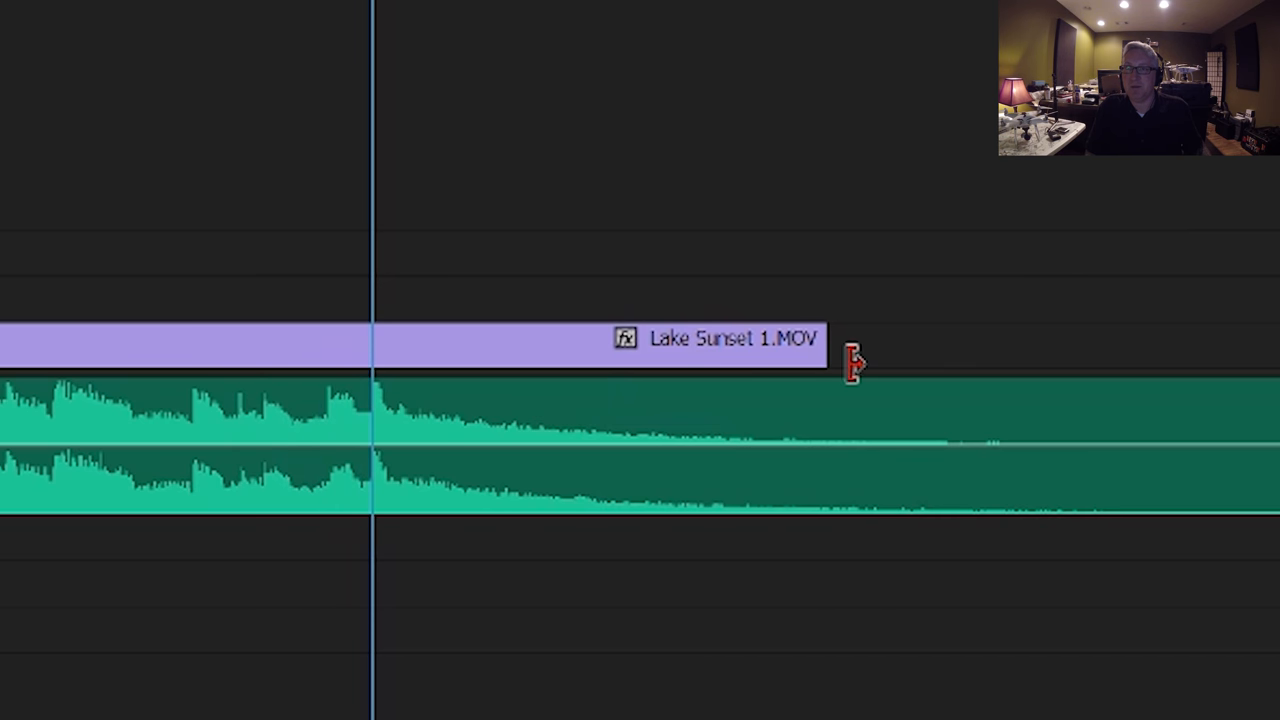
{"action": "left_click_drag", "start_coordinate": [850, 360], "coordinate": [375, 340]}
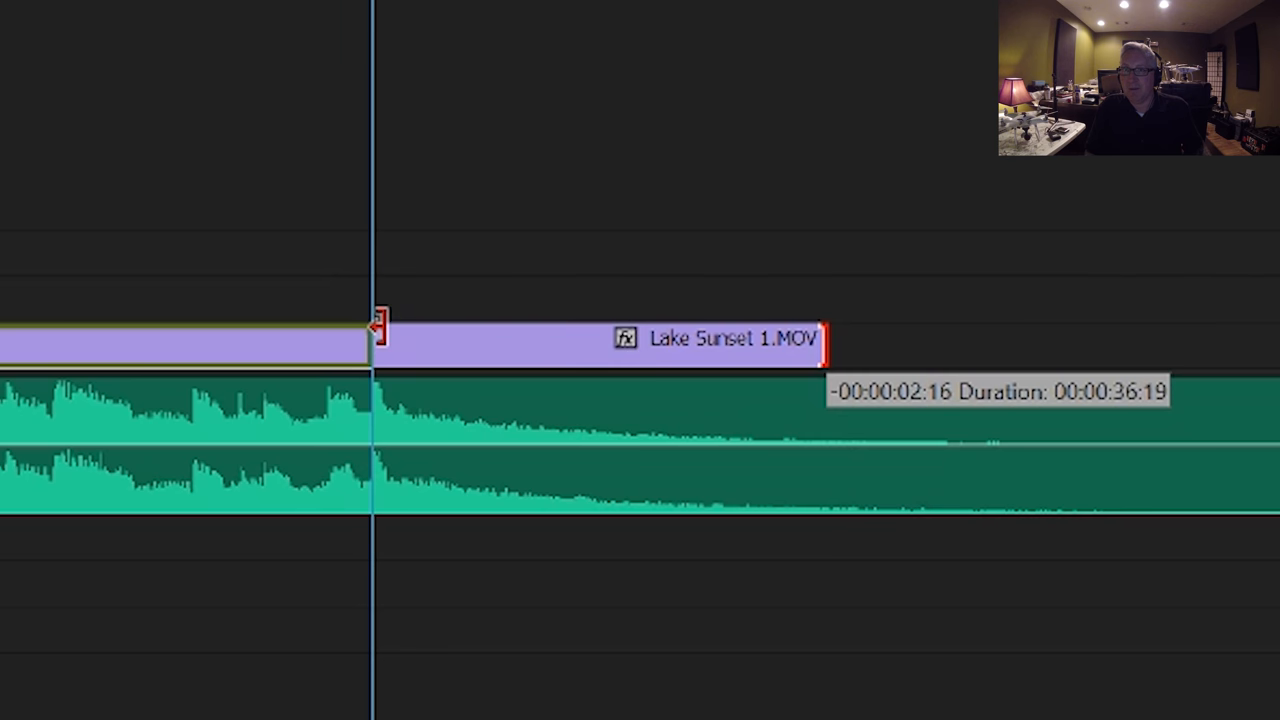